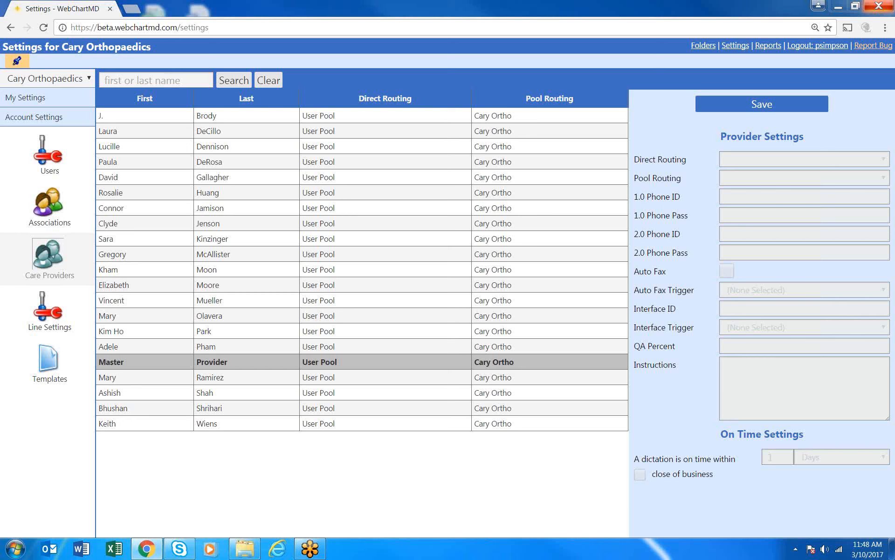
mouse_move(448, 421)
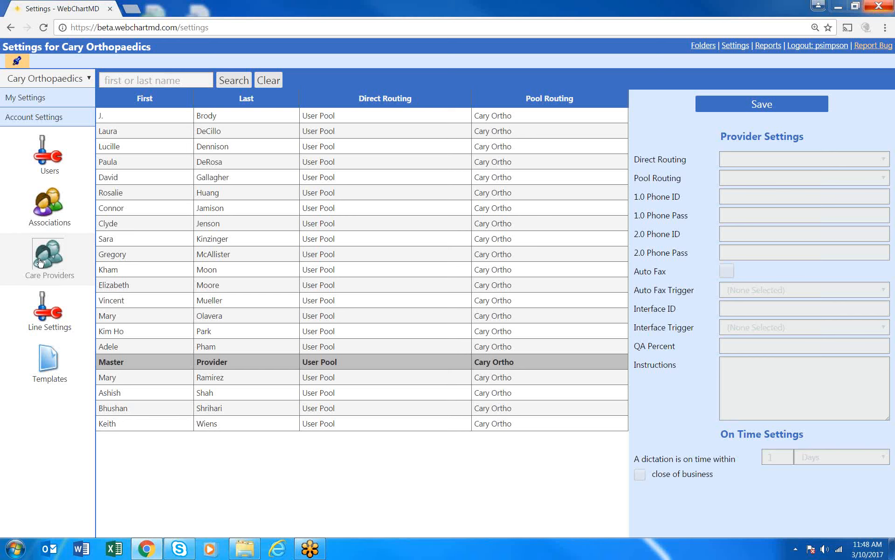
mouse_move(48, 119)
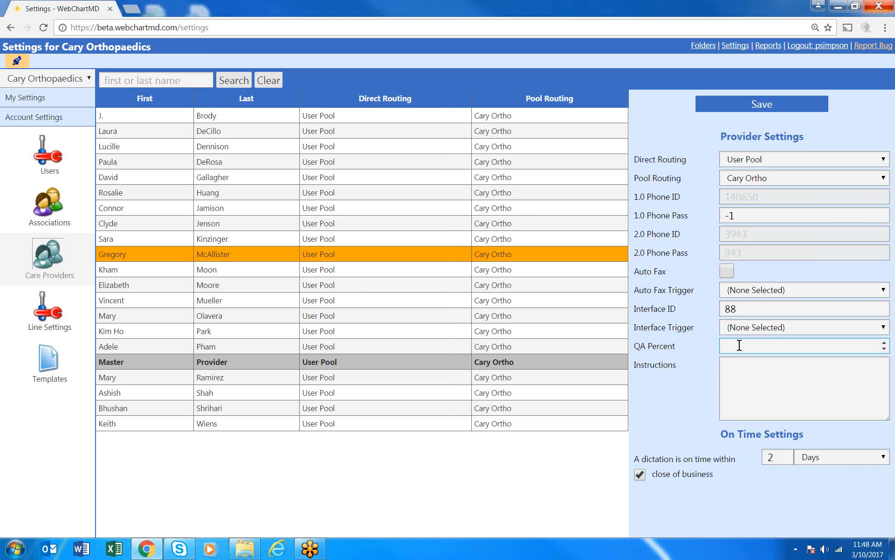
text(100)
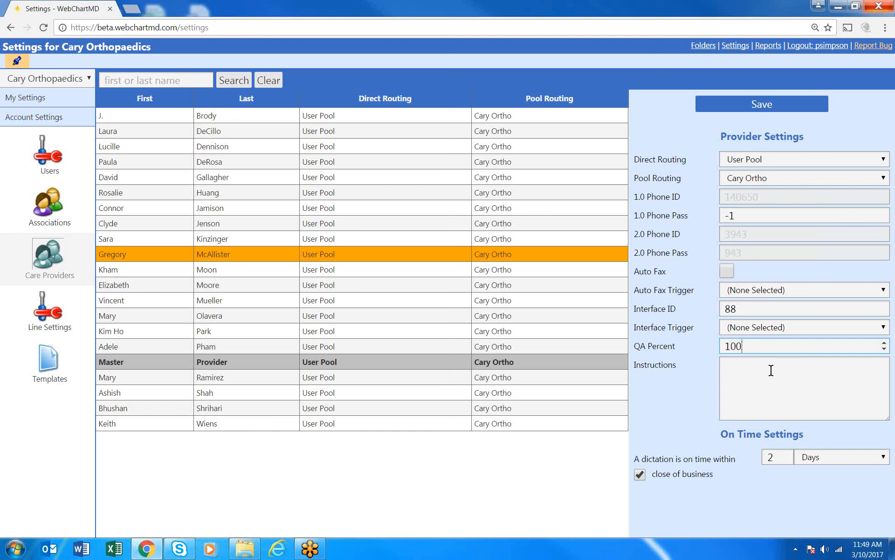
mouse_move(762, 347)
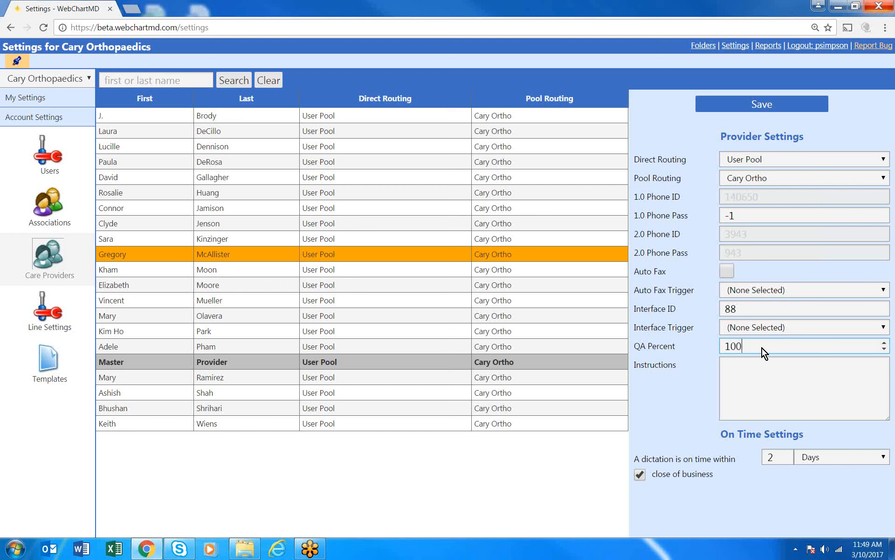
click(762, 104)
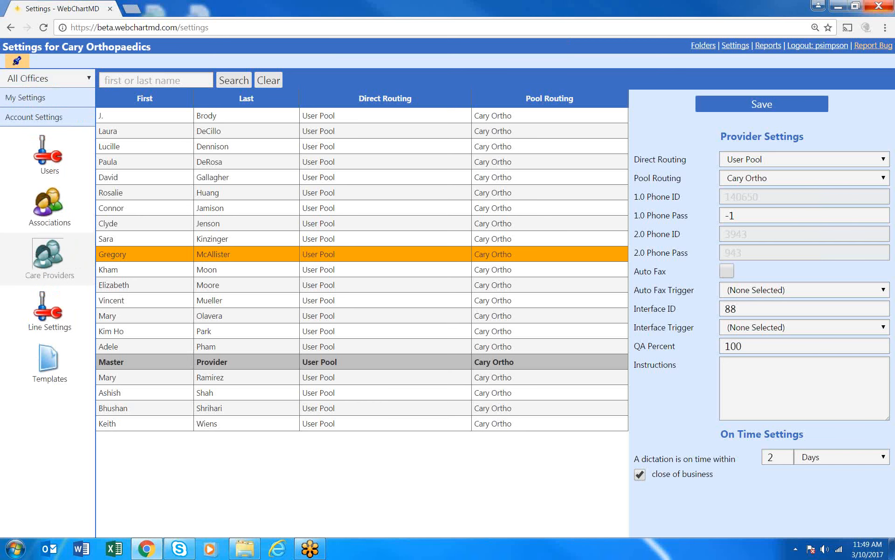
mouse_move(306, 260)
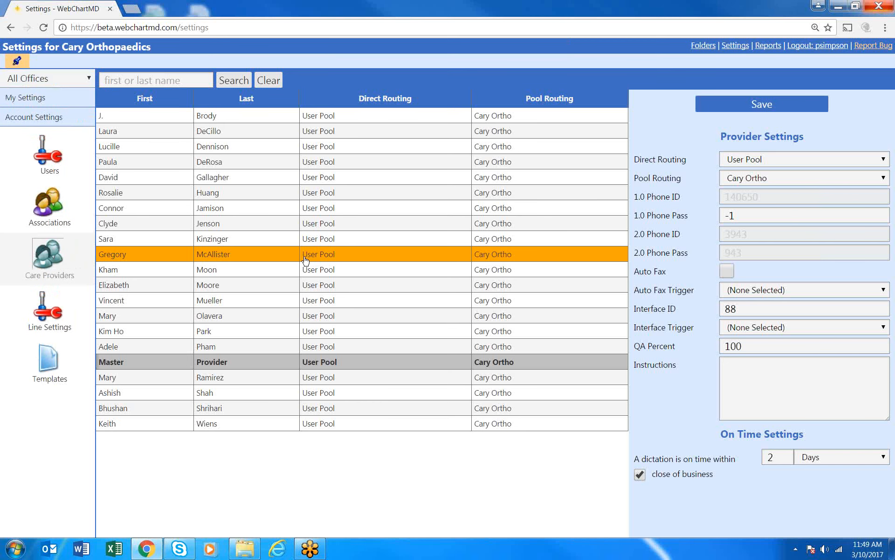
mouse_move(291, 257)
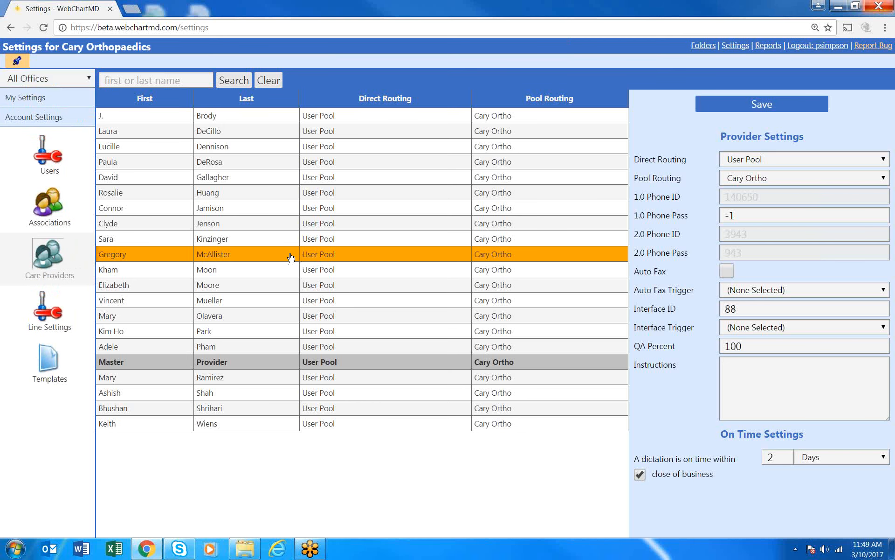